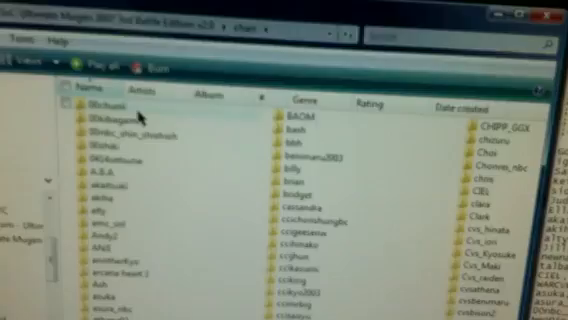
scroll("down", 3)
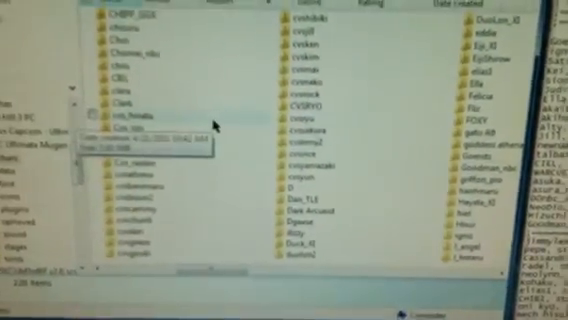
scroll("down", 3)
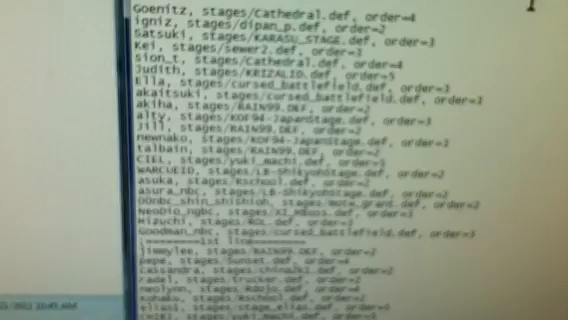
scroll("down", 3)
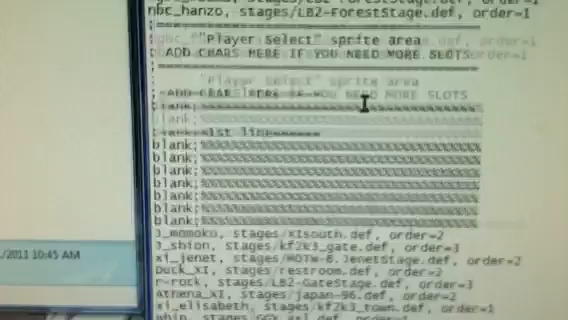
scroll("down", 3)
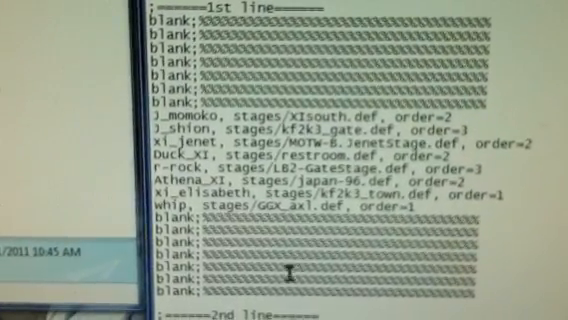
scroll("up", 3)
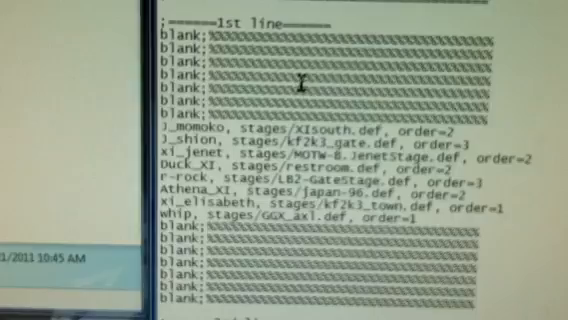
scroll("down", 3)
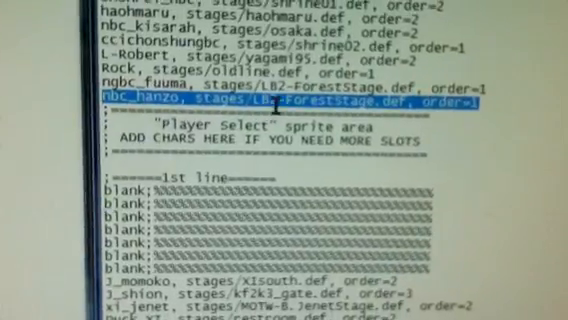
scroll("down", 3)
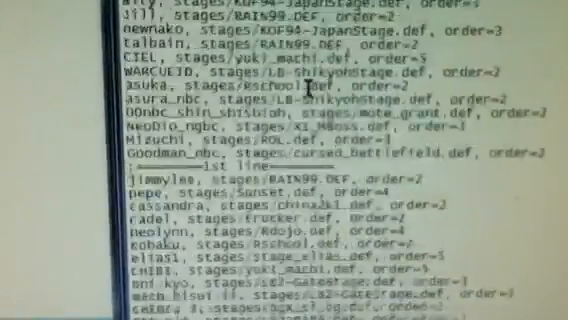
scroll("up", 3)
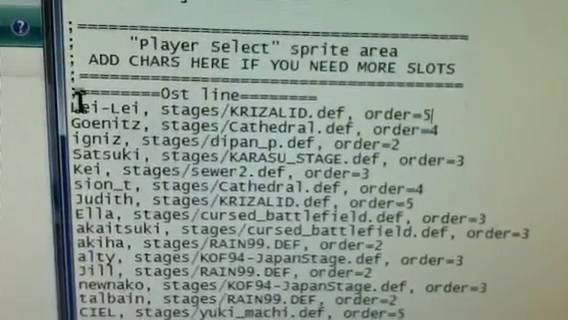
scroll("down", 3)
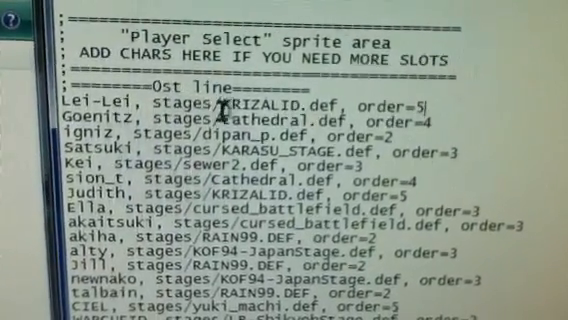
scroll("up", 3)
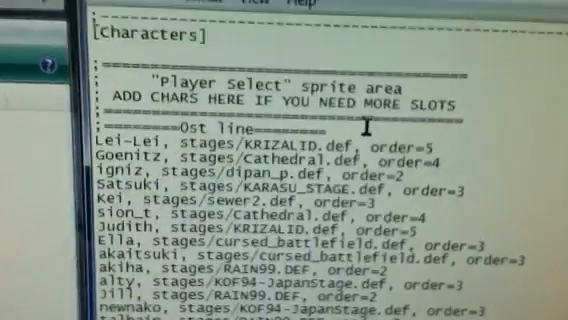
scroll("down", 3)
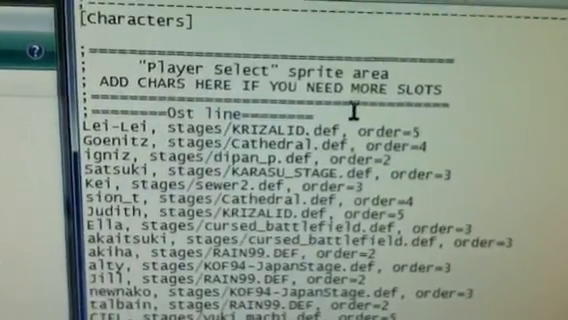
scroll("down", 3)
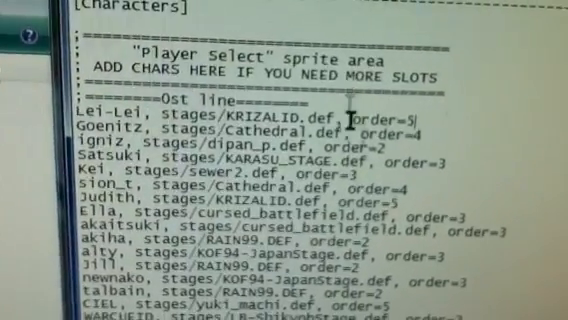
scroll("up", 3)
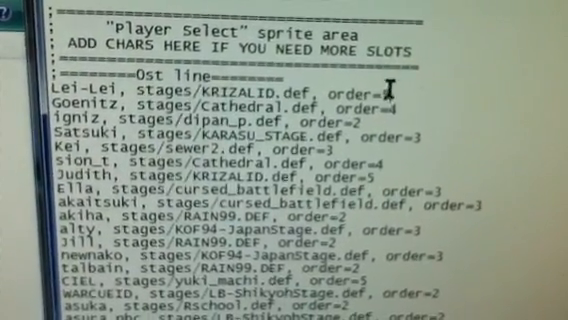
scroll("down", 3)
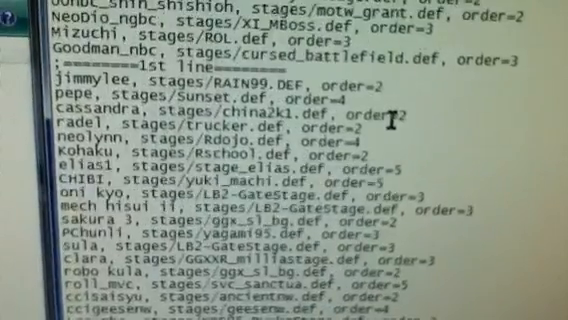
scroll("down", 3)
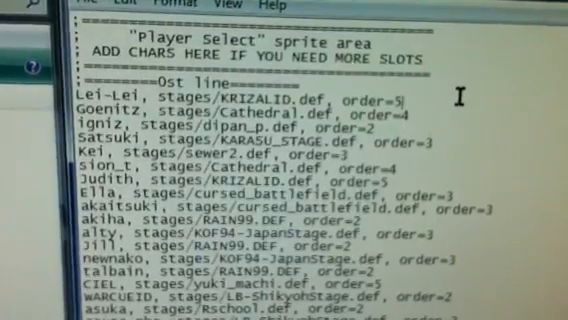
scroll("down", 3)
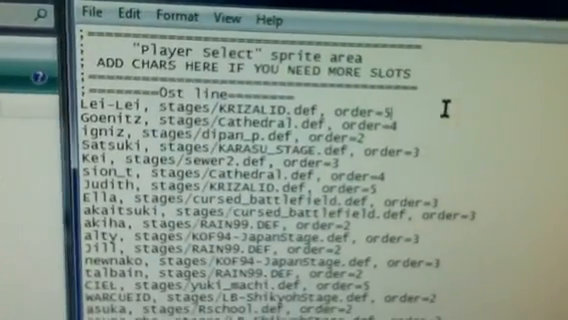
scroll("down", 3)
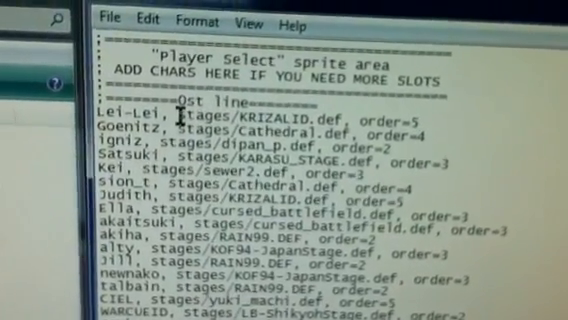
scroll("down", 3)
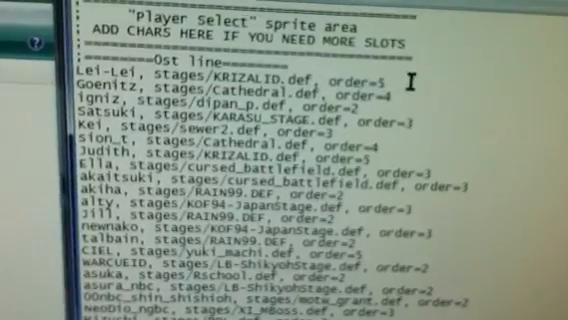
scroll("down", 3)
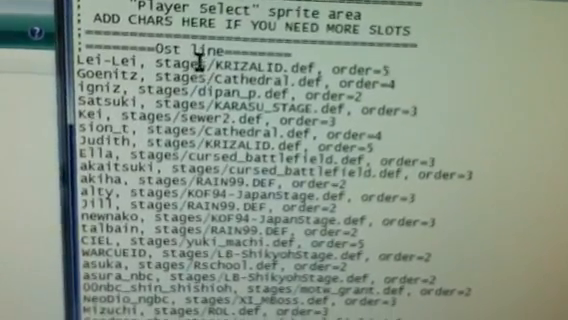